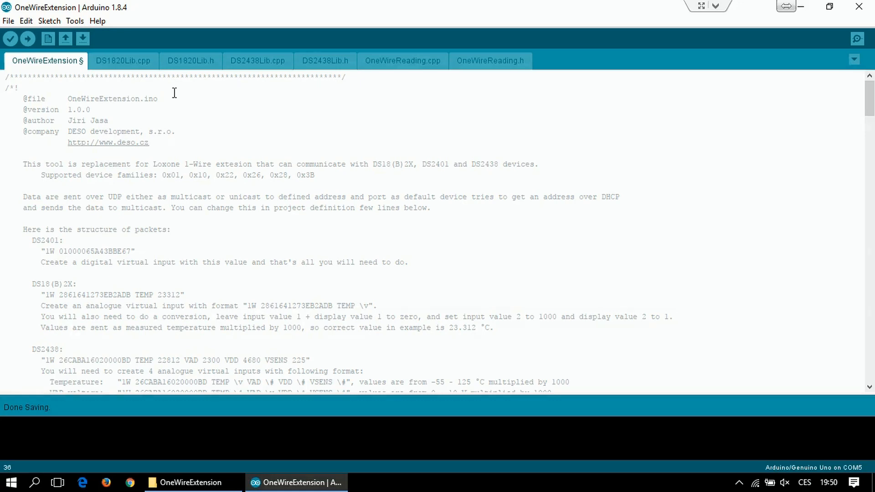
Scroll the OneWireExtension sketch down to the ONE_WIRE_BUSES array listing pin 5.
{"action": "scroll", "scroll_direction": "down", "scroll_amount": 3}
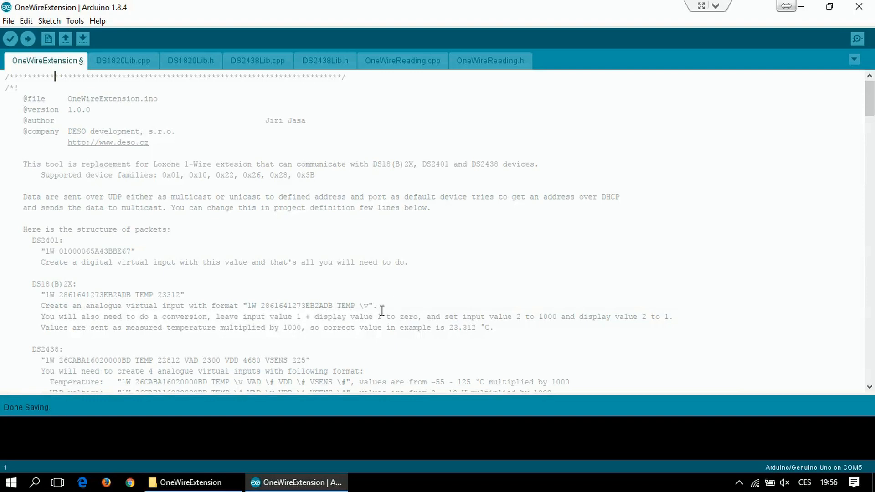
{"action": "scroll", "scroll_direction": "down", "scroll_amount": 3}
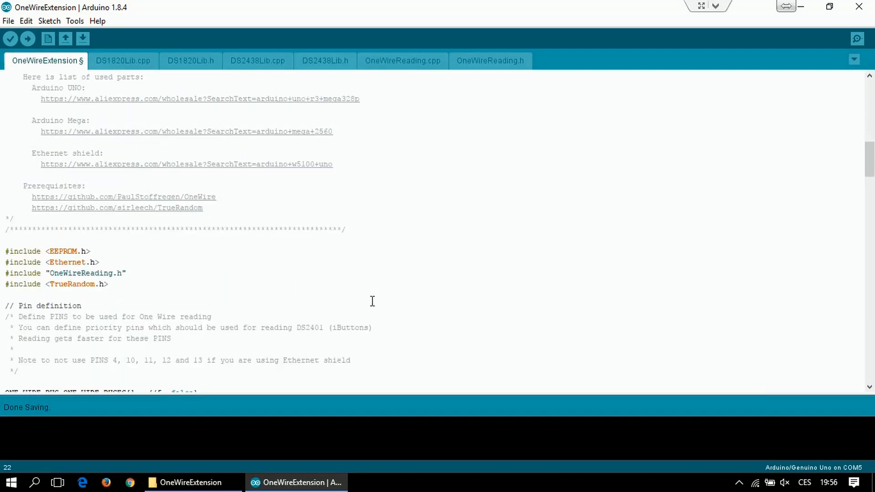
{"action": "scroll", "scroll_direction": "down", "scroll_amount": 3}
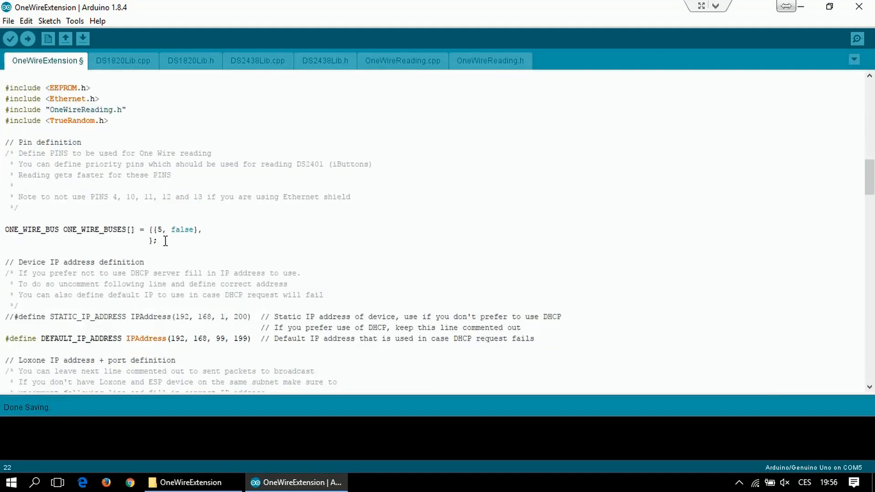
{"action": "left_click_drag", "start_coordinate": [4, 229], "coordinate": [158, 241]}
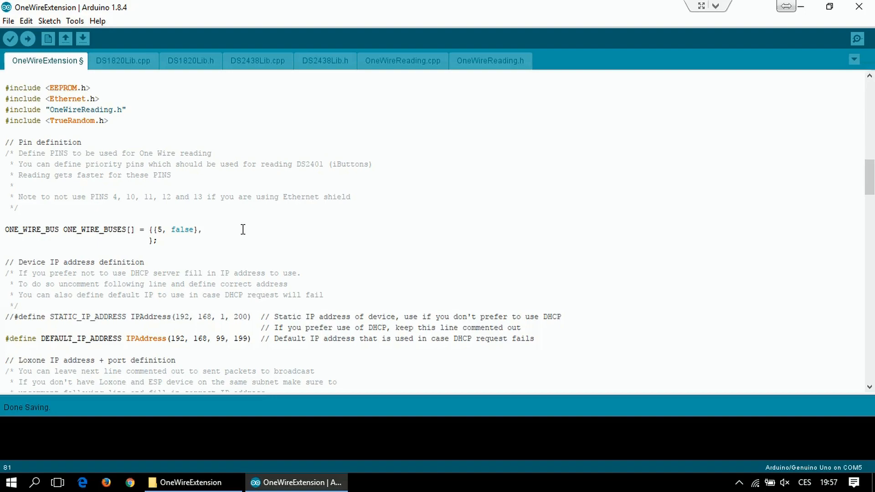
Add {6, false} and {7, true} entries after pin 5 in ONE_WIRE_BUSES.
{"action": "type", "text": "{6,"}
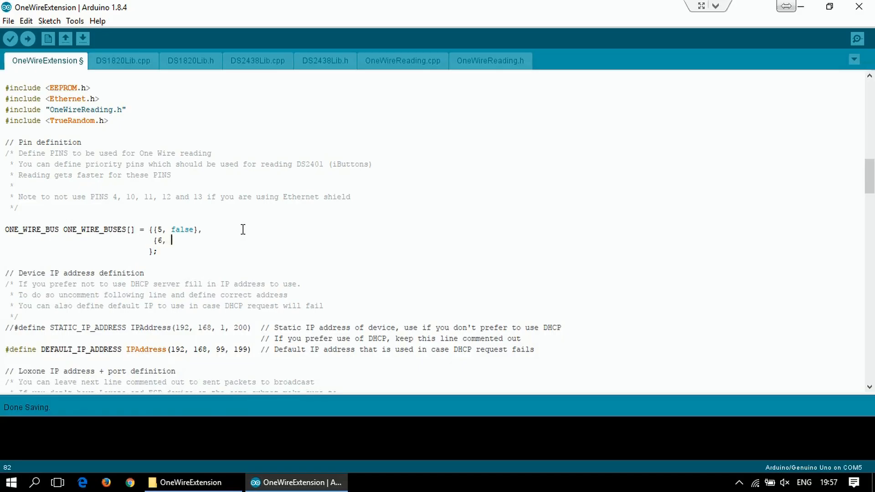
{"action": "type", "text": "false}"}
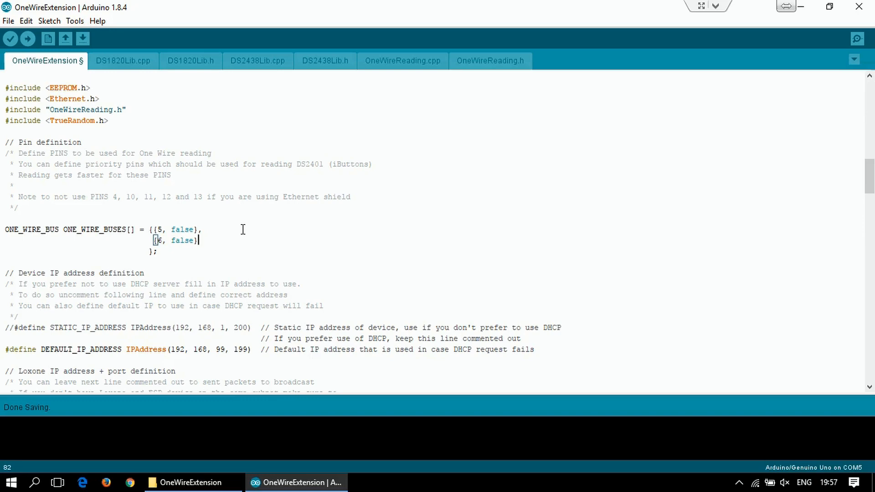
{"action": "key", "text": "enter"}
{"action": "type", "text": "{7,"}
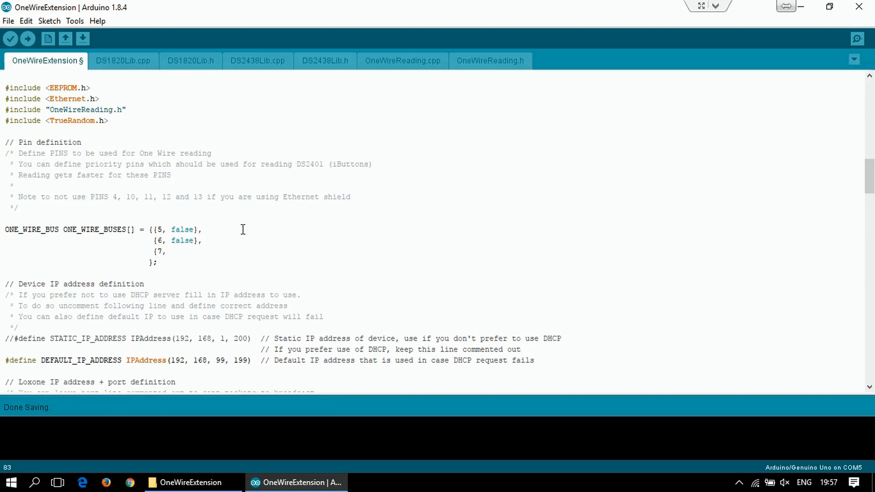
{"action": "type", "text": "true}"}
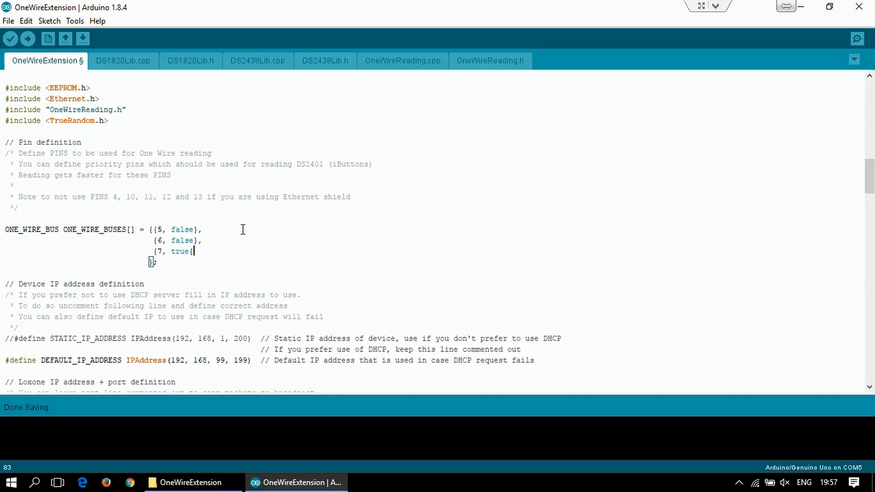
{"action": "type", "text": "},"}
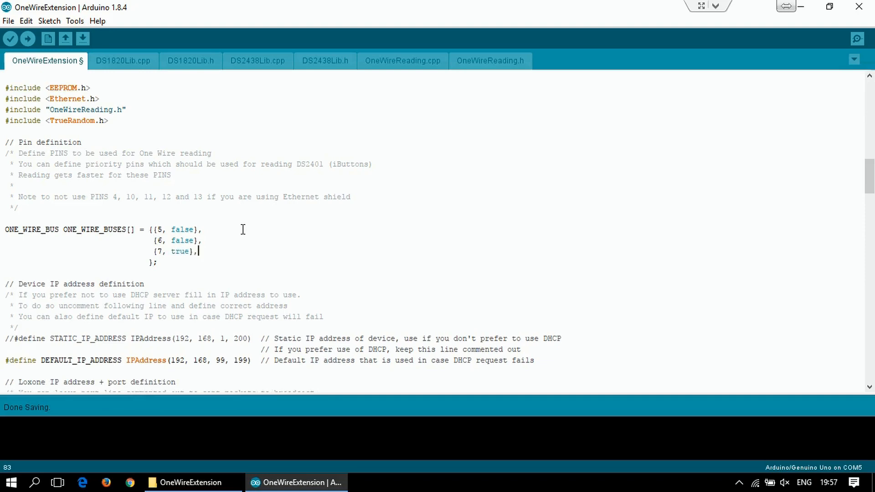
{"action": "mouse_move", "coordinate": [263, 205]}
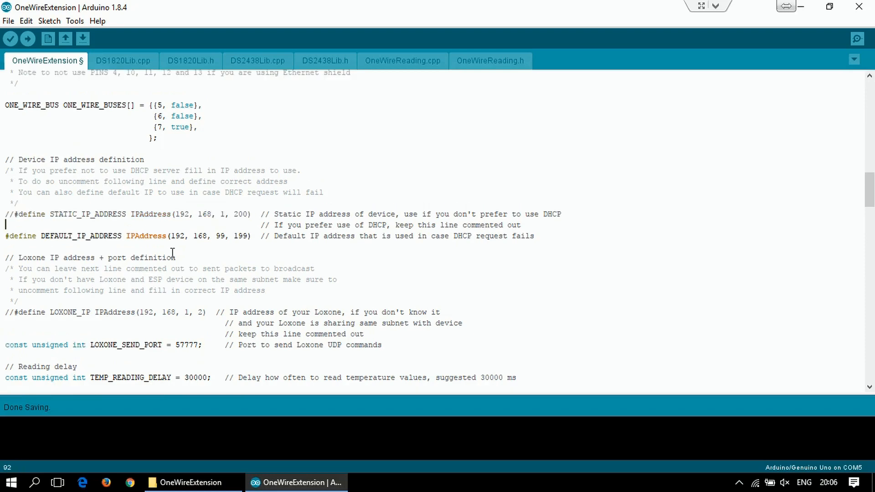
Keep LOXONE_IP commented out with //, check send port 57777, and save.
{"action": "left_click_drag", "start_coordinate": [170, 235], "coordinate": [226, 236]}
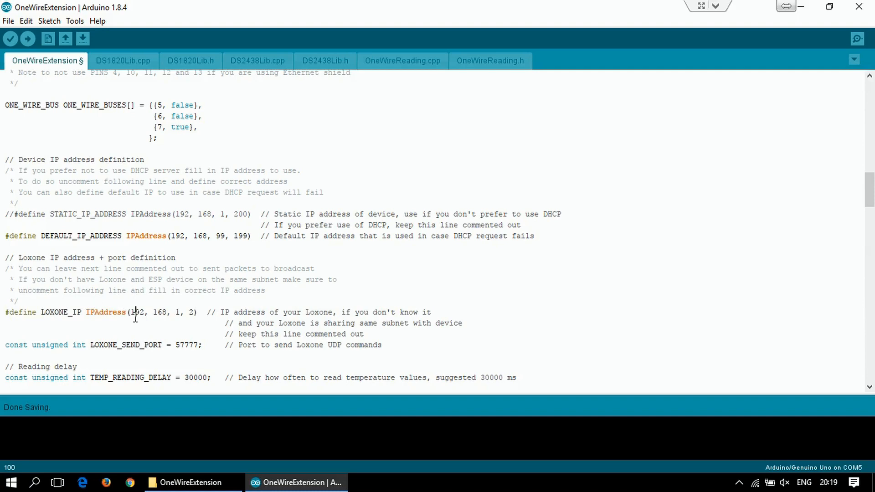
{"action": "left_click_drag", "start_coordinate": [130, 312], "coordinate": [195, 312]}
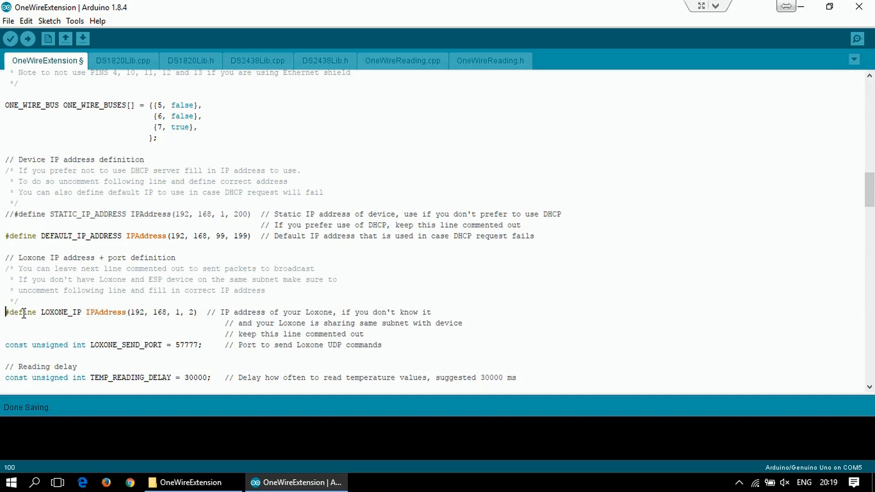
{"action": "type", "text": "//"}
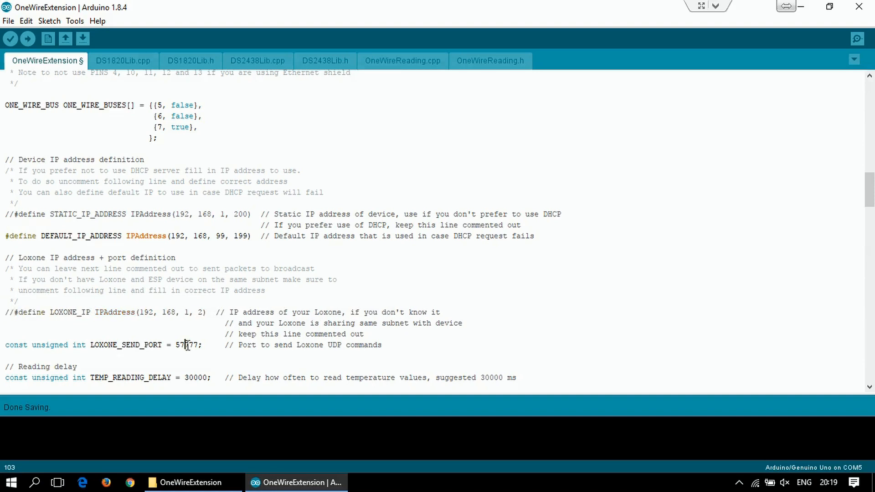
{"action": "double_click", "coordinate": [186, 344]}
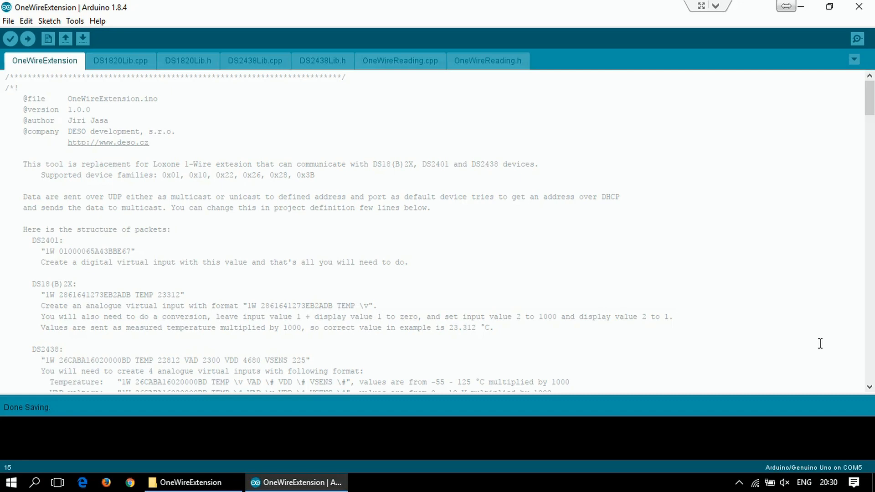
Confirm the board's serial port is COM5 in the Tools menu.
{"action": "left_click", "coordinate": [171, 229]}
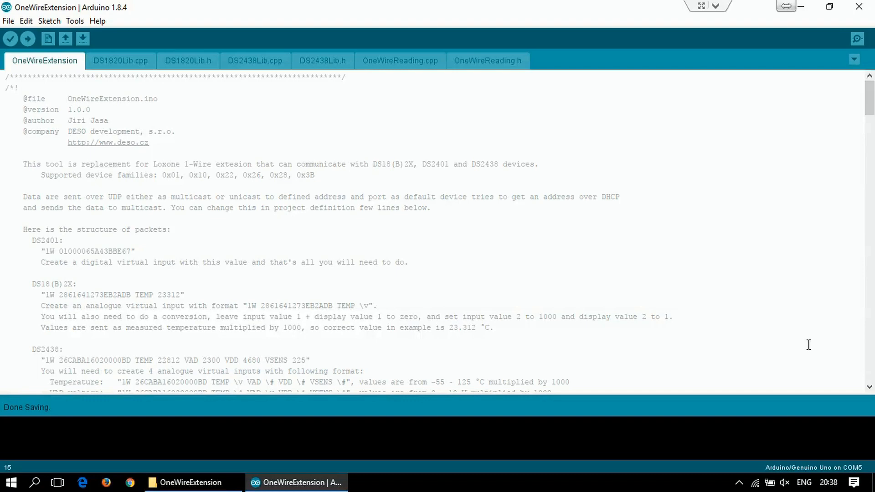
{"action": "left_click", "coordinate": [171, 229]}
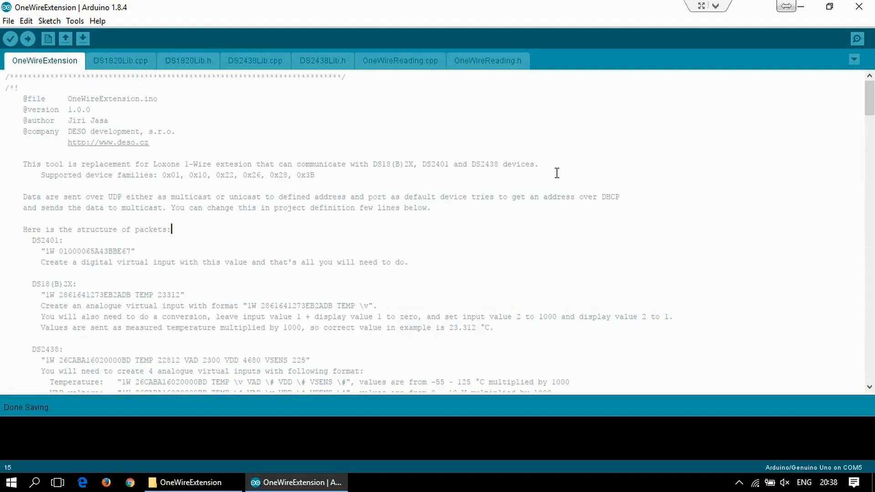
{"action": "left_click", "coordinate": [74, 20]}
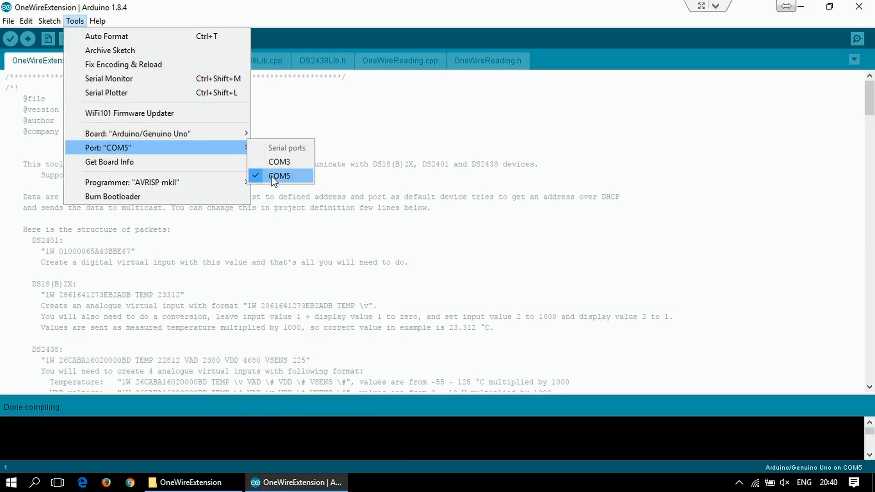
{"action": "left_click", "coordinate": [279, 176]}
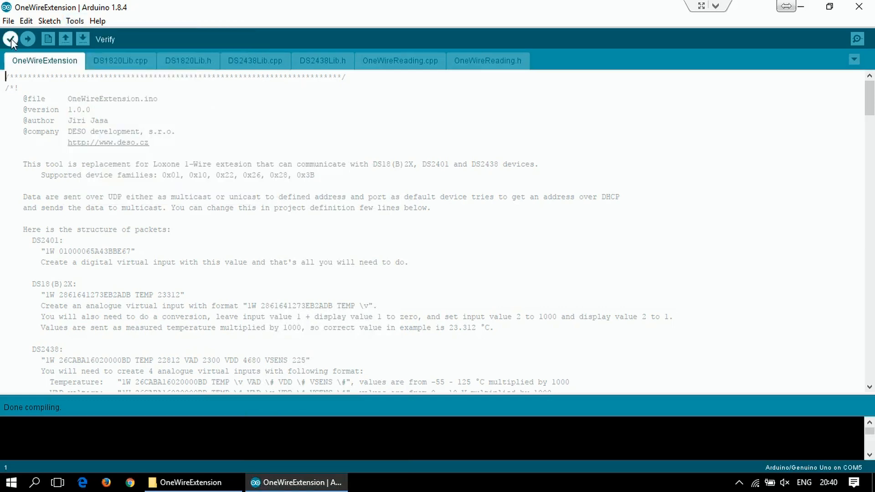
Verify the sketch successfully and start uploading it to the board.
{"action": "left_click", "coordinate": [10, 38]}
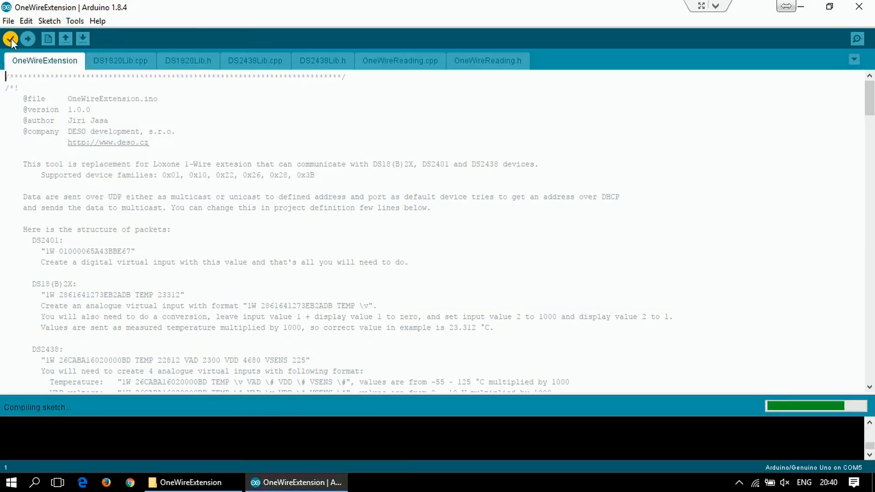
{"action": "left_click", "coordinate": [11, 38]}
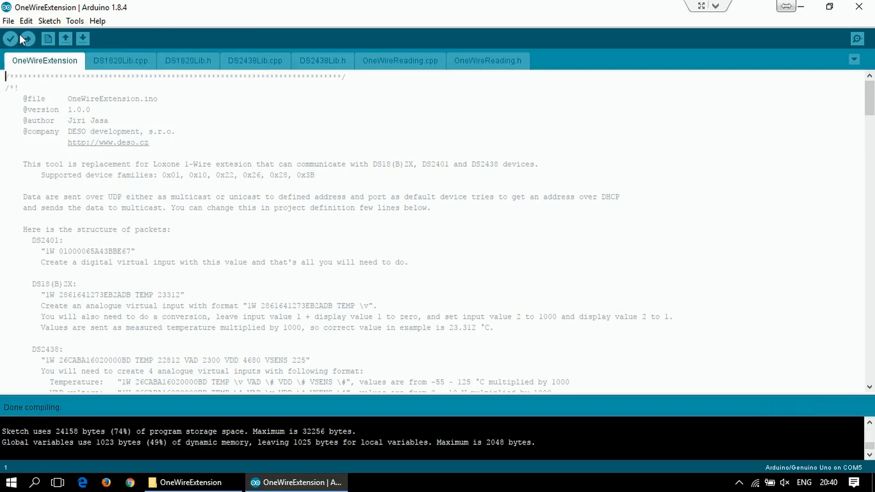
{"action": "left_click", "coordinate": [26, 38]}
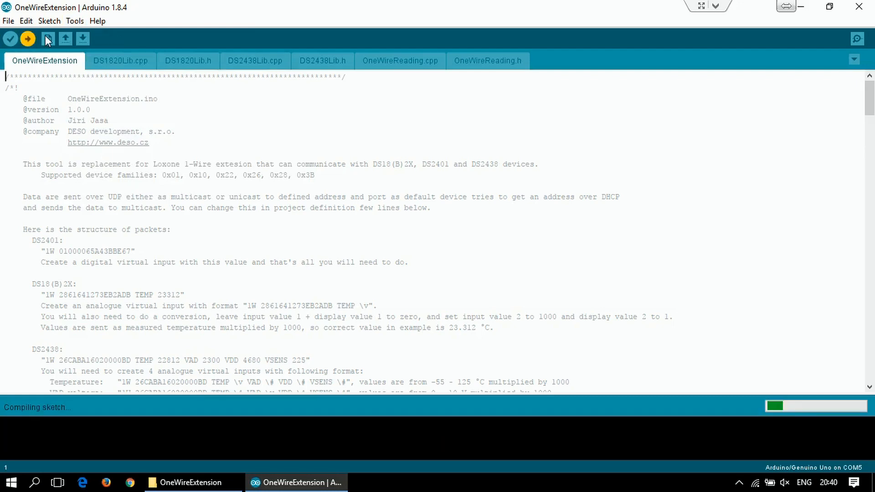
{"action": "left_click", "coordinate": [75, 21]}
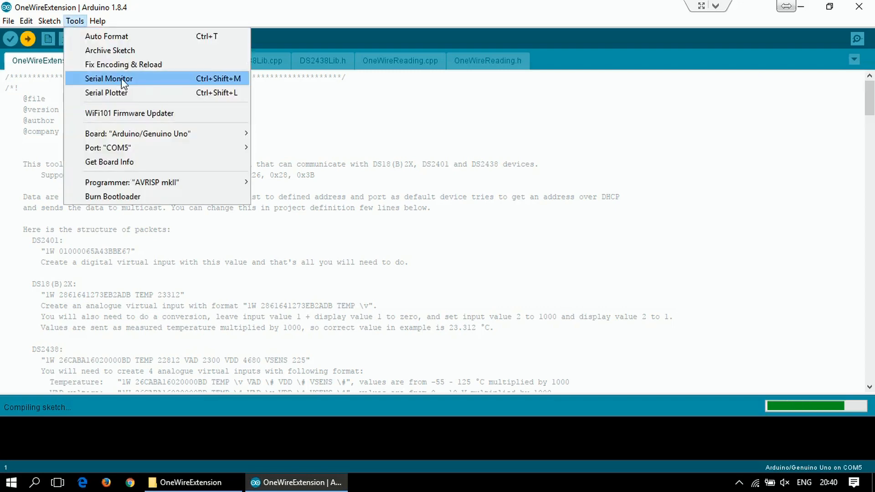
Open the Serial Monitor on COM5 at 115200 baud to view startup and readings.
{"action": "left_click", "coordinate": [108, 78]}
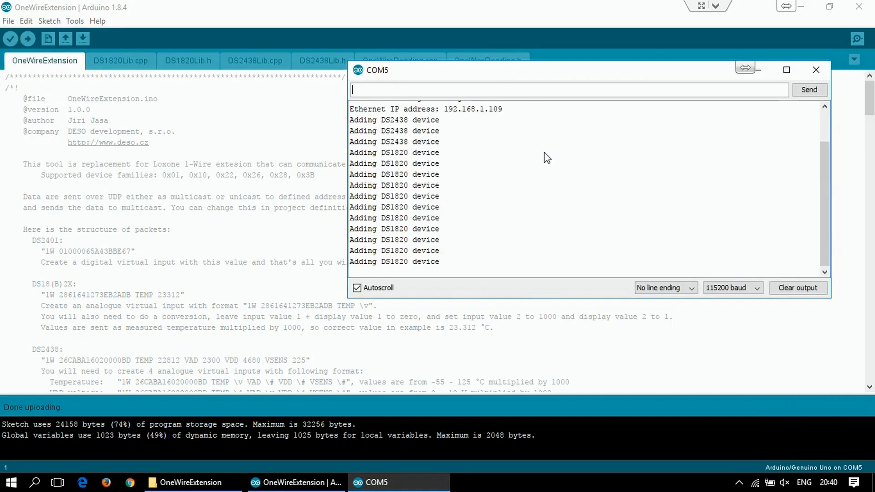
{"action": "left_click", "coordinate": [356, 288]}
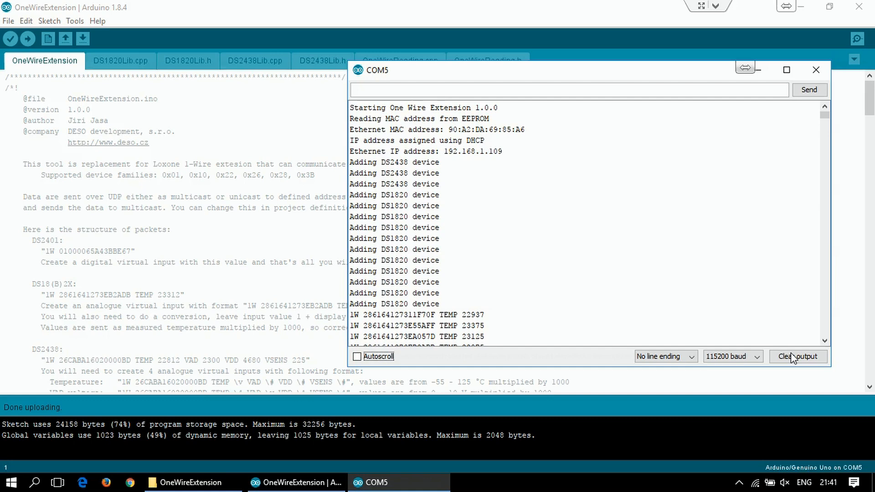
Clear the Serial Monitor output and watch fresh temperature and DS2438 voltage lines arrive.
{"action": "left_click", "coordinate": [797, 356]}
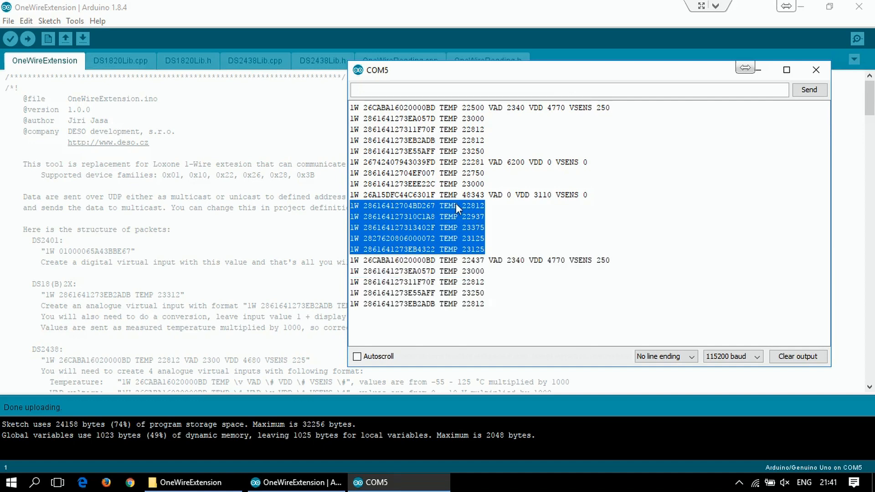
{"action": "left_click", "coordinate": [356, 356]}
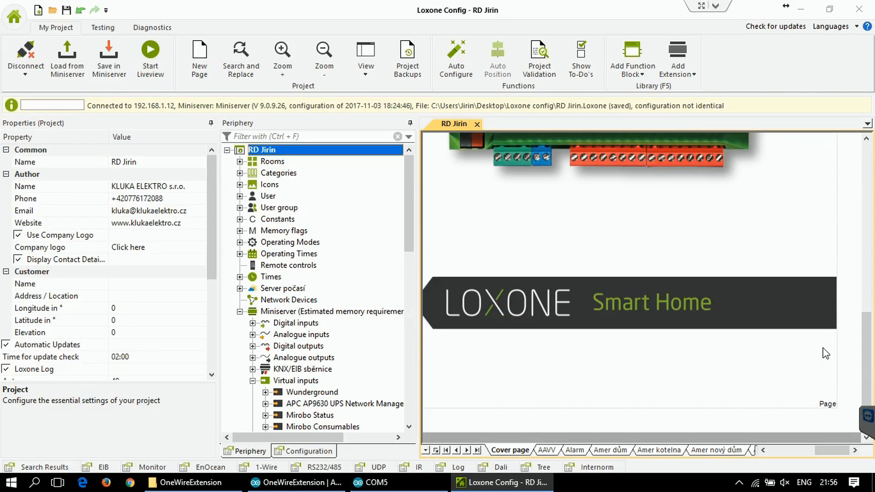
{"action": "mouse_move", "coordinate": [286, 348]}
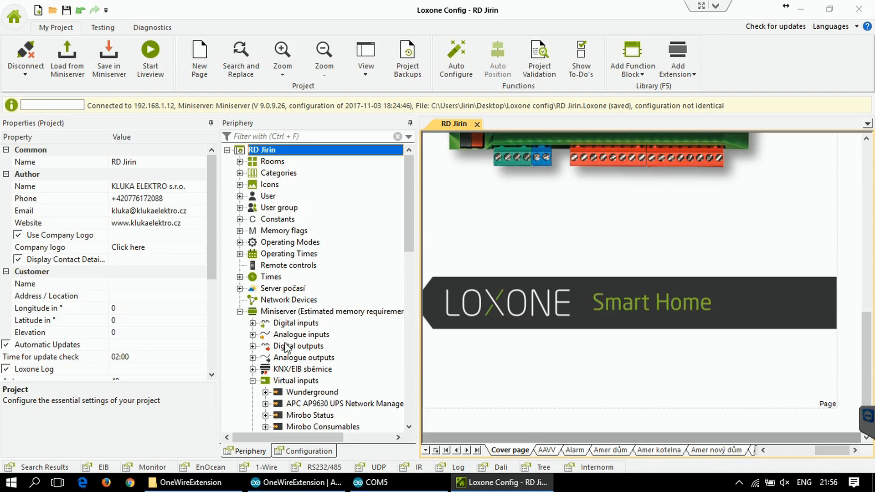
Create a virtual UDP input named '1-Wire gateway' with receive port 57777.
{"action": "left_click", "coordinate": [298, 380]}
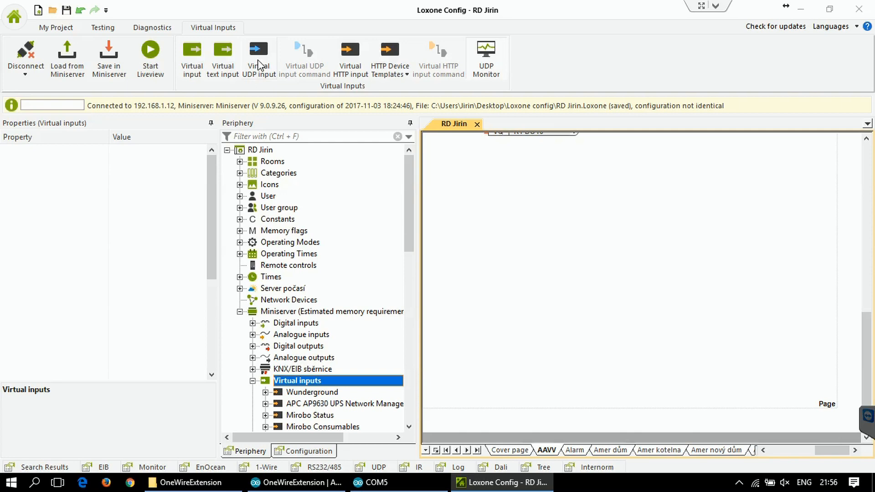
{"action": "left_click", "coordinate": [258, 57]}
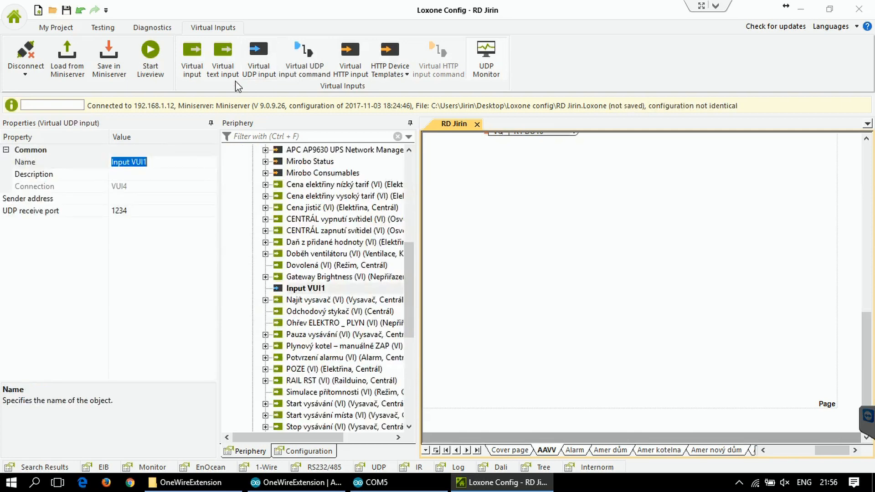
{"action": "type", "text": "1-Wire gateway"}
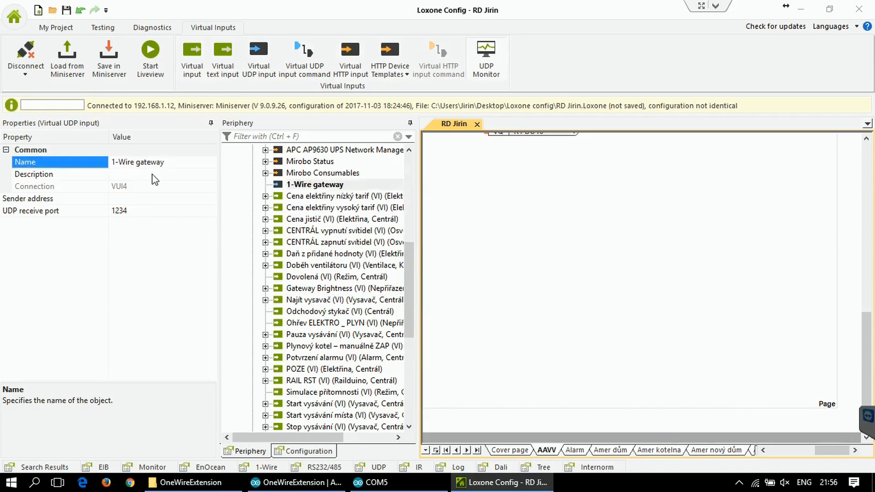
{"action": "left_click", "coordinate": [118, 211]}
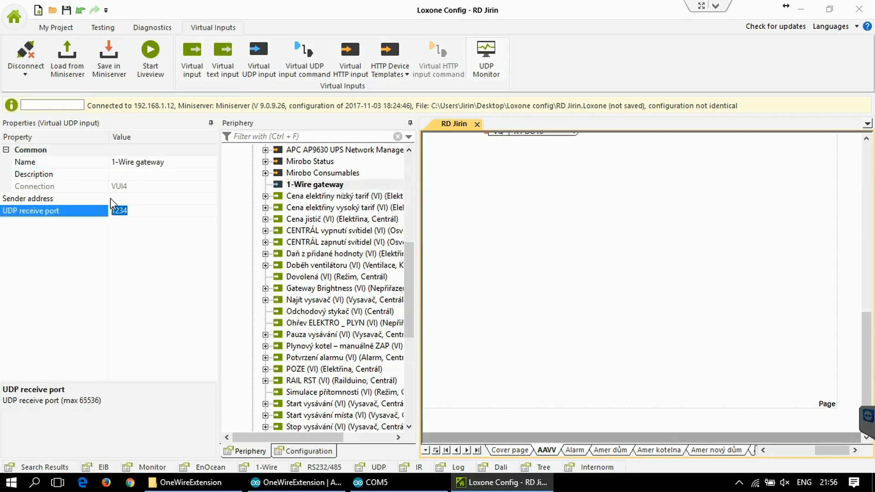
{"action": "type", "text": "97777"}
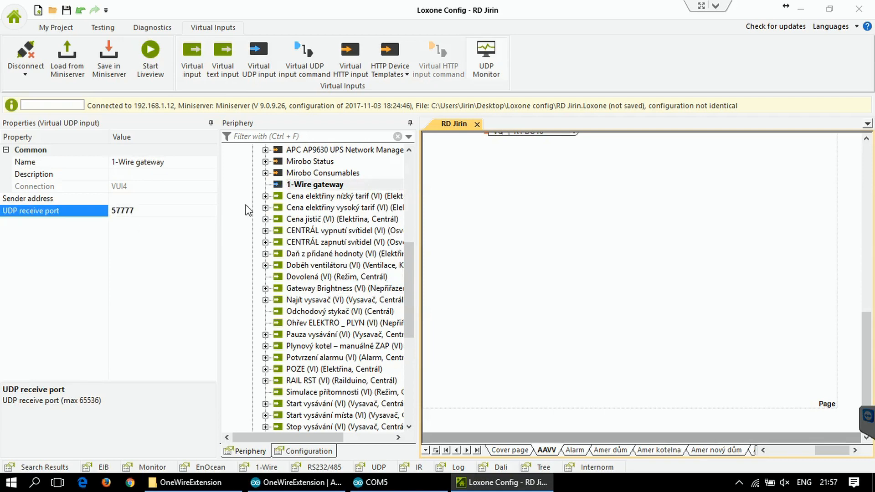
{"action": "mouse_move", "coordinate": [484, 58]}
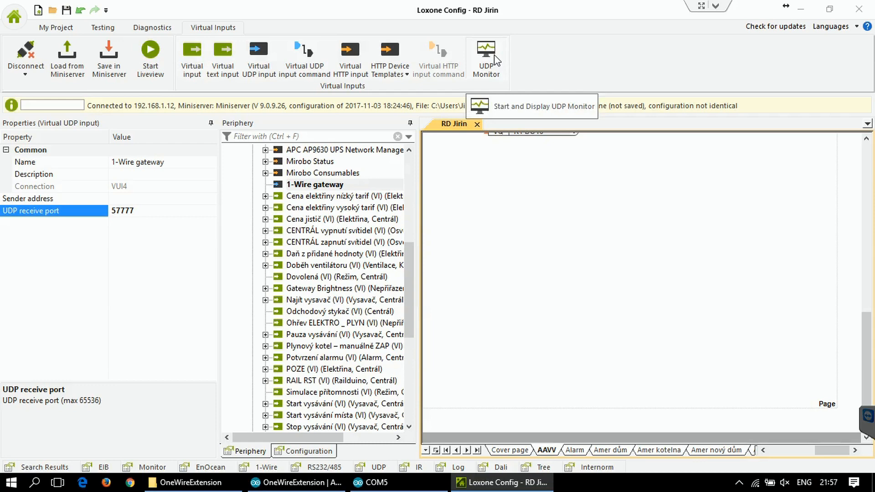
Open the UDP Monitor, inspect the DS2438 packet rows, and switch to Monitor mode.
{"action": "left_click", "coordinate": [485, 55]}
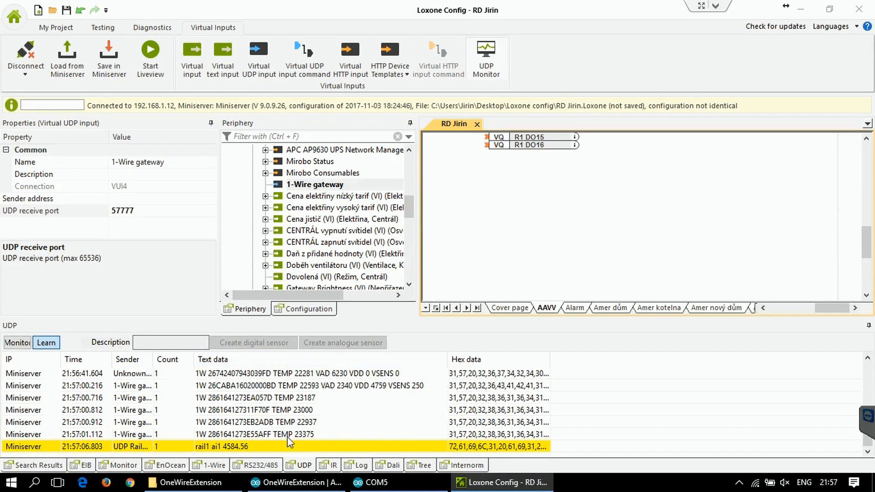
{"action": "left_click", "coordinate": [279, 434]}
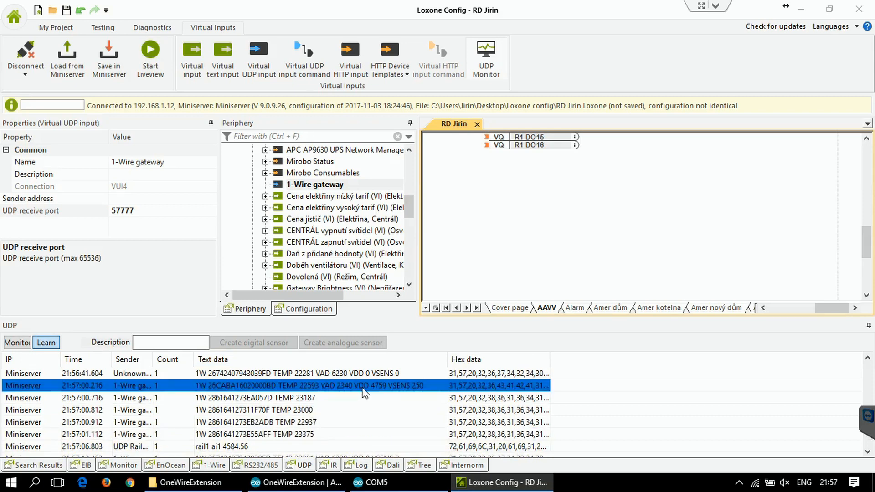
{"action": "left_click", "coordinate": [109, 57]}
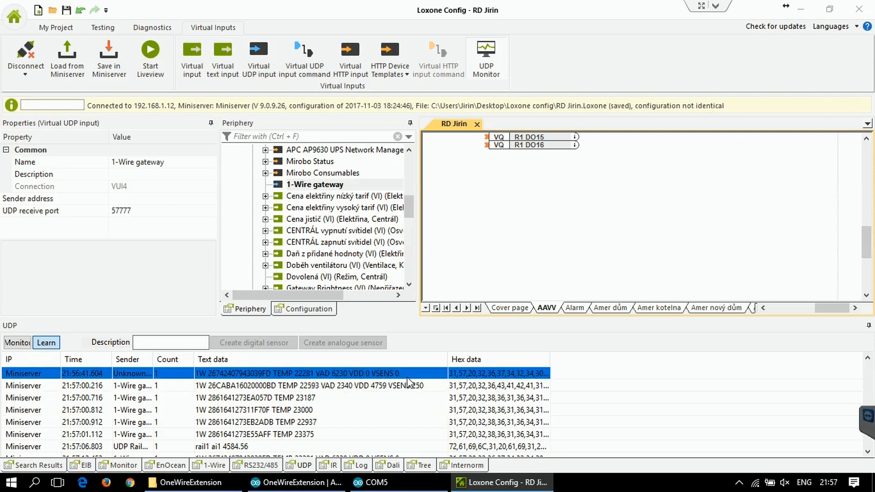
{"action": "mouse_move", "coordinate": [407, 384]}
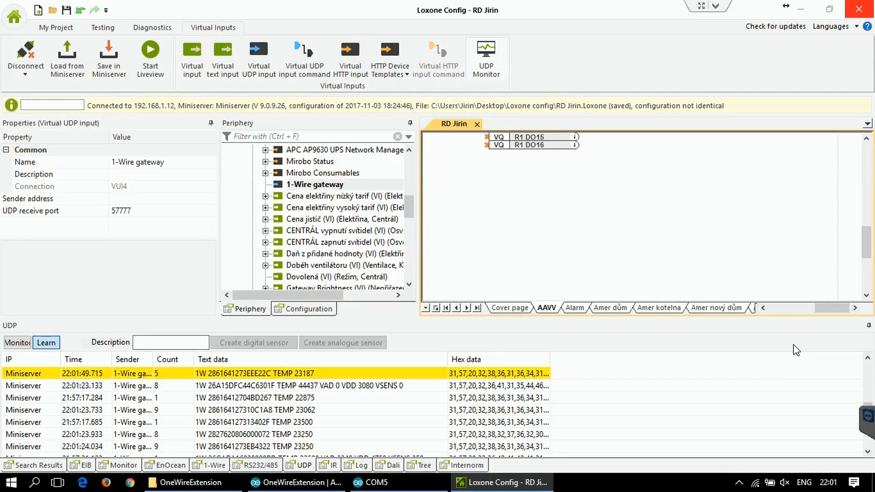
{"action": "mouse_move", "coordinate": [765, 341]}
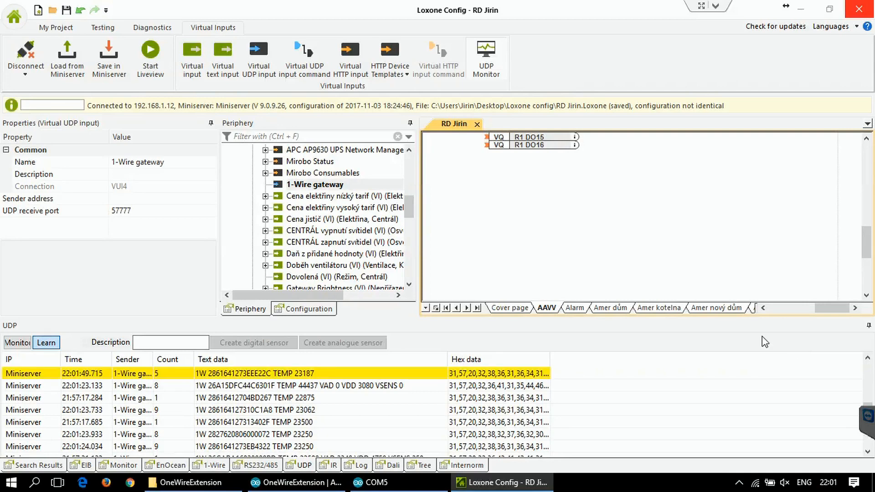
{"action": "left_click", "coordinate": [17, 342]}
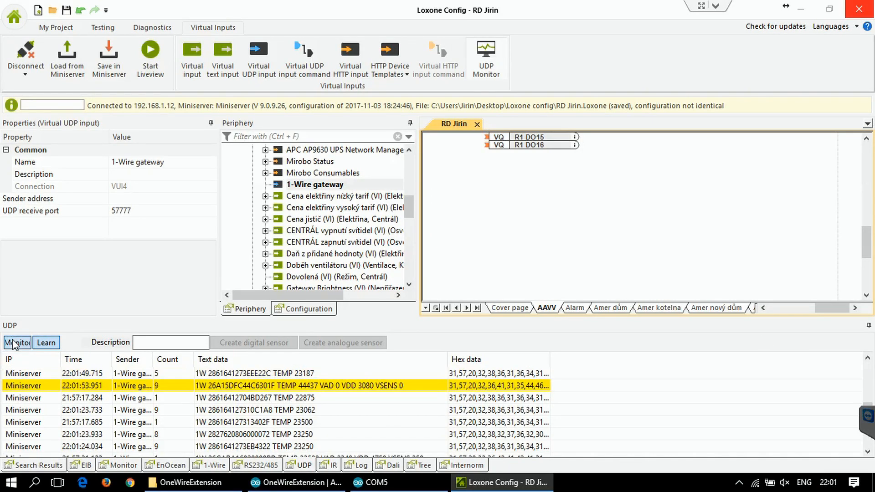
{"action": "left_click", "coordinate": [17, 342]}
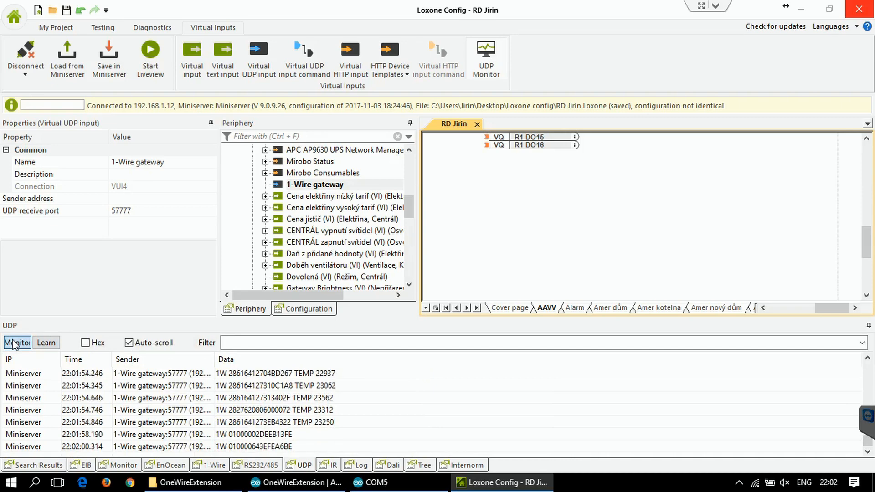
Create 1-Wire gateway commands for DS2438 Temp, VAD, VDD, VSENS, NFC 01 and Temp 01.
{"action": "left_click", "coordinate": [267, 184]}
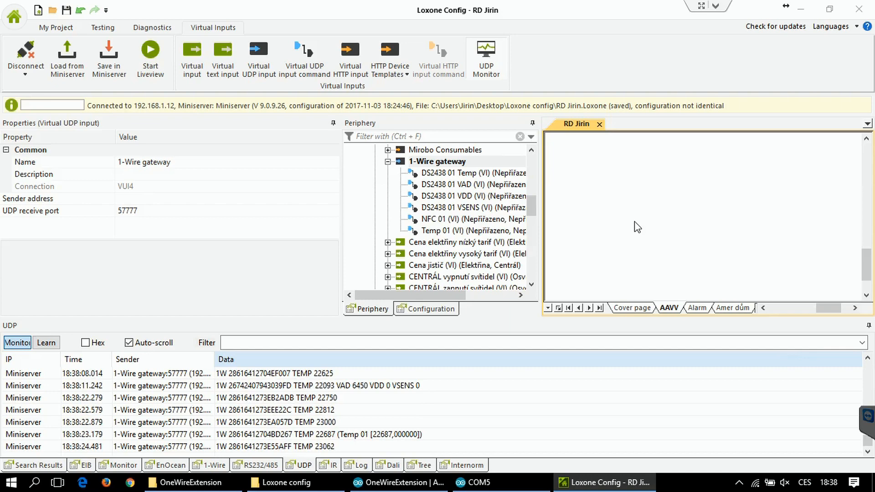
Inspect the NFC 01 command's recognition string as a digital push-button.
{"action": "left_click", "coordinate": [457, 219]}
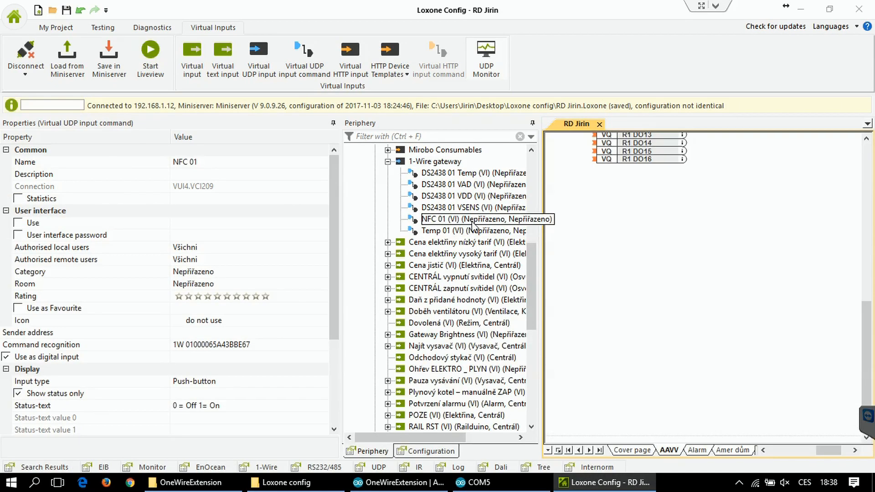
{"action": "left_click", "coordinate": [473, 219]}
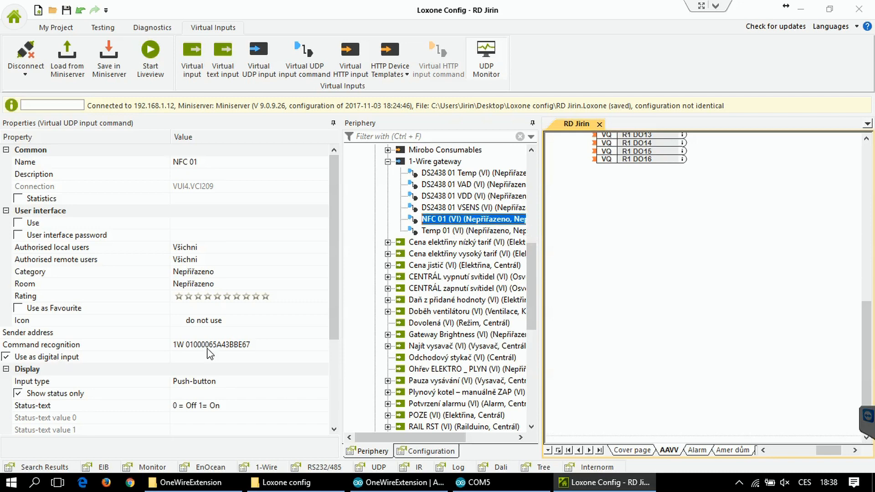
{"action": "left_click", "coordinate": [211, 344]}
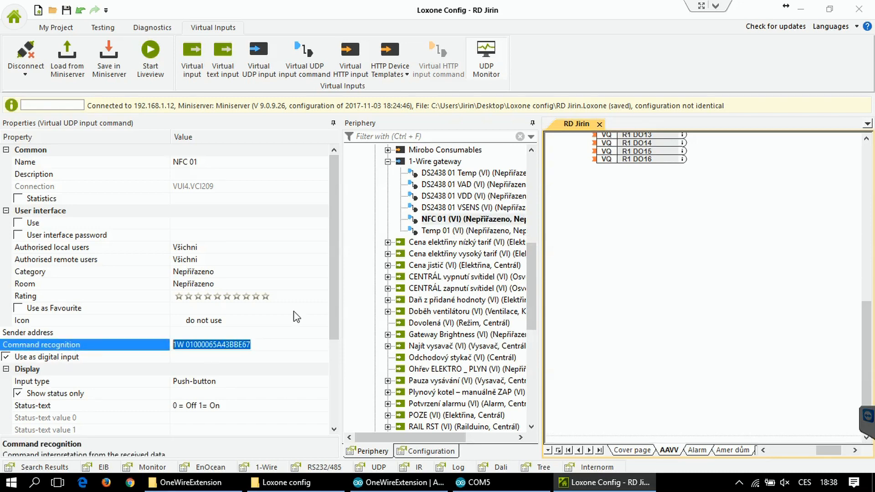
{"action": "left_click", "coordinate": [473, 219]}
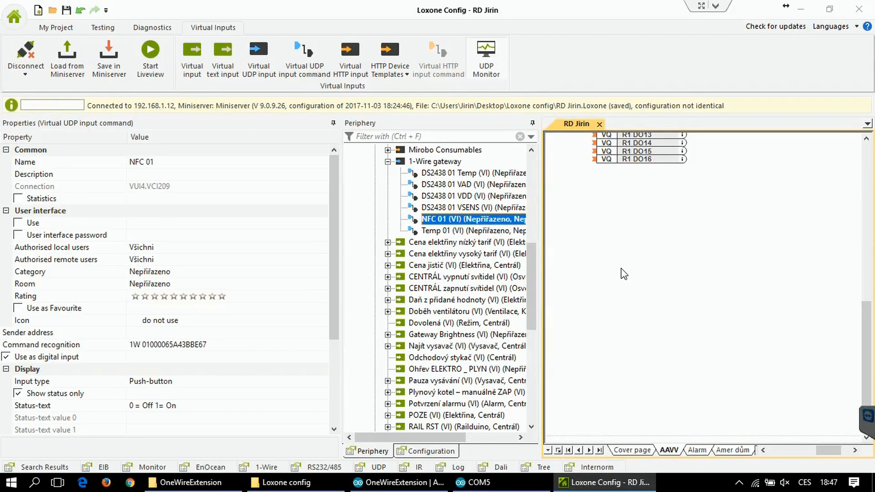
{"action": "mouse_move", "coordinate": [432, 233]}
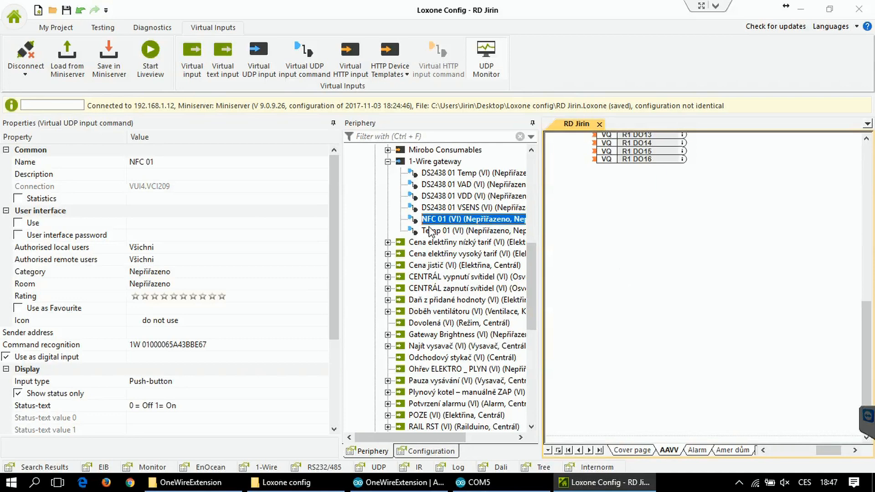
Review the Temp 01 command's TEMP recognition pattern and scaling properties.
{"action": "left_click", "coordinate": [472, 230]}
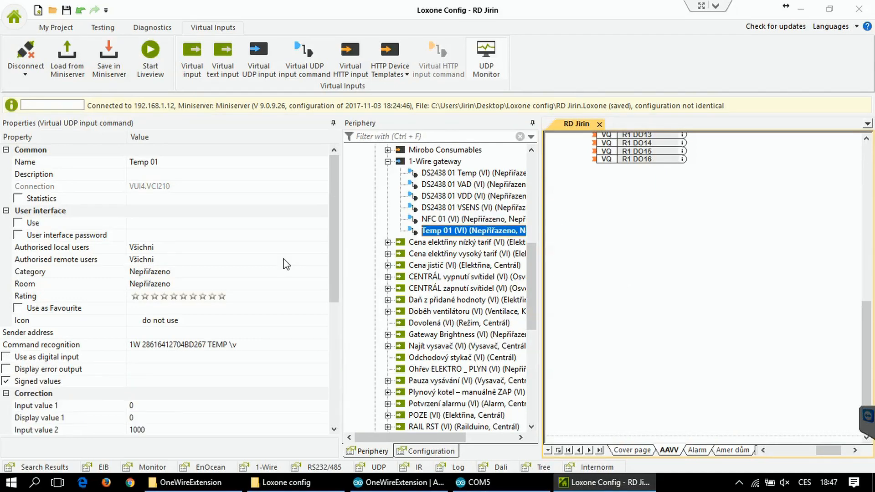
{"action": "left_click", "coordinate": [184, 344]}
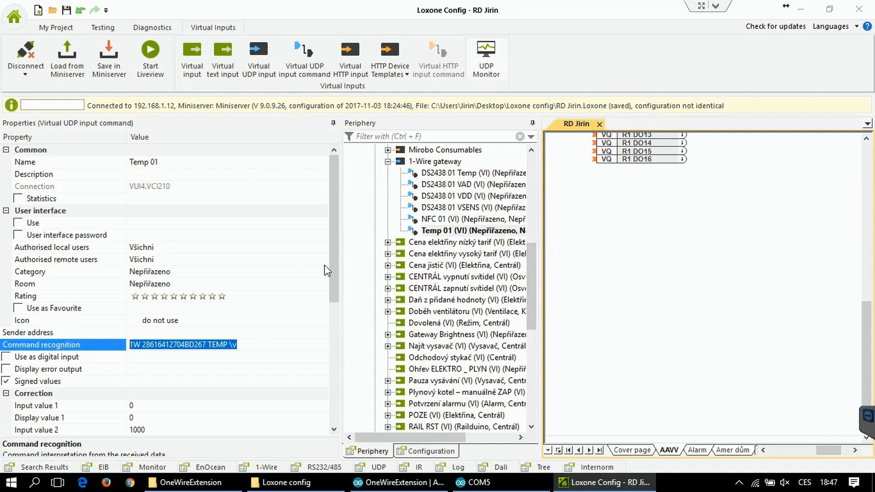
{"action": "scroll", "scroll_direction": "down", "scroll_amount": 3}
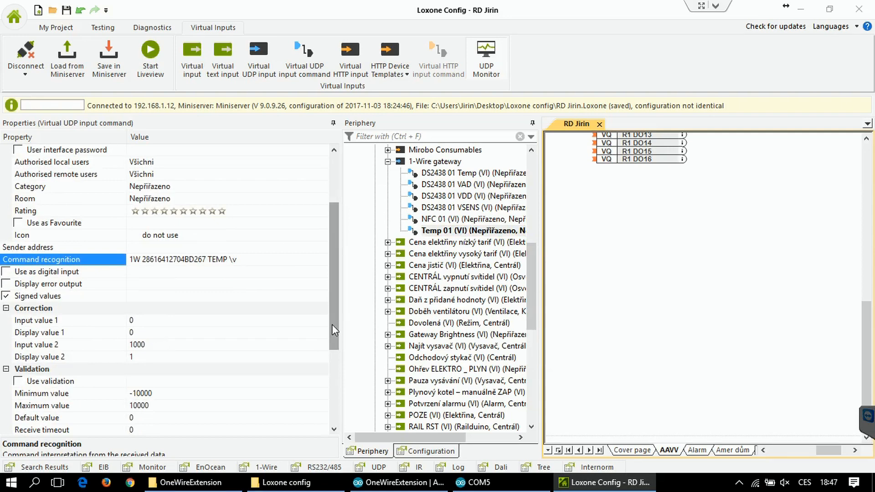
{"action": "scroll", "scroll_direction": "down", "scroll_amount": 3}
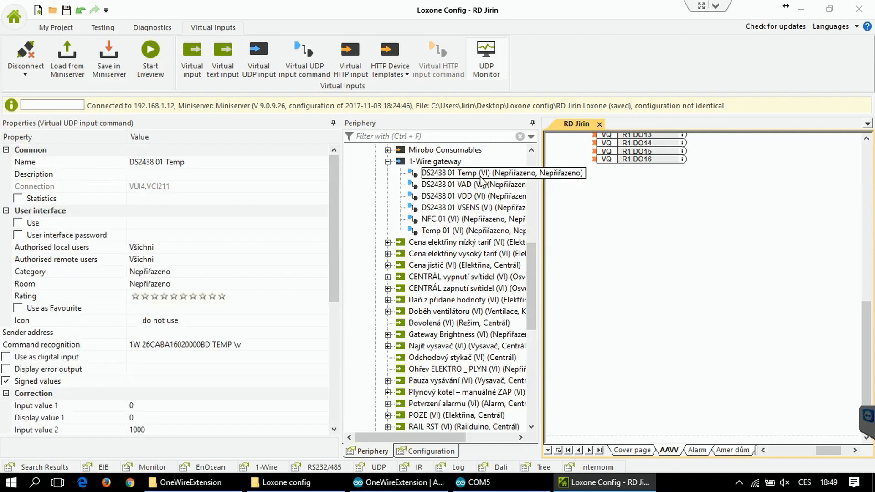
Review the DS2438 01 Temp, VAD, VDD and VSENS command patterns, then show the project cover page.
{"action": "left_click", "coordinate": [472, 173]}
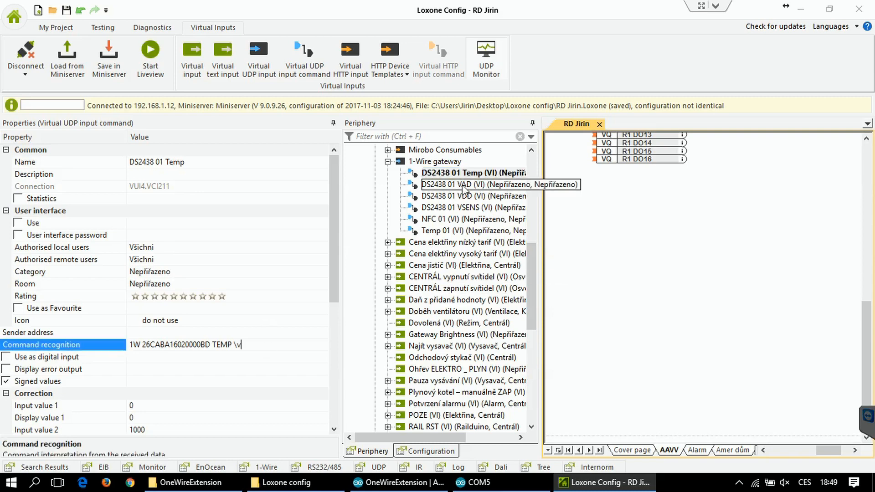
{"action": "left_click", "coordinate": [474, 185]}
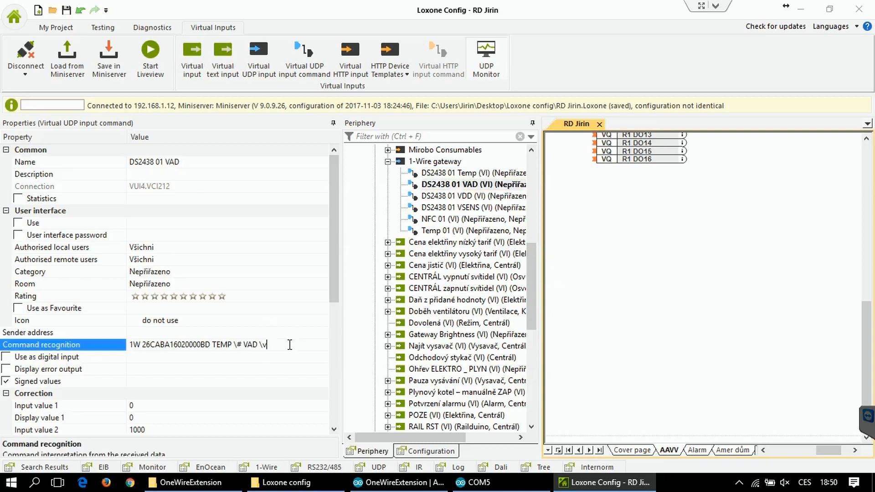
{"action": "left_click", "coordinate": [473, 196]}
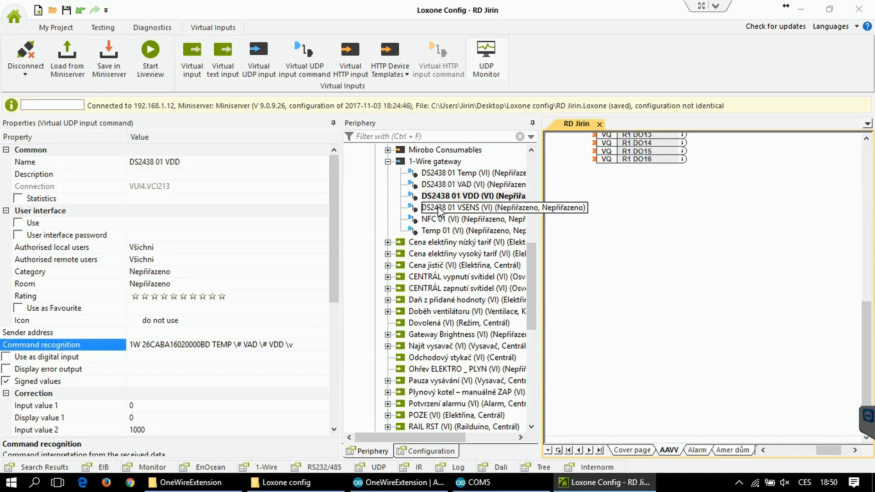
{"action": "left_click", "coordinate": [477, 208]}
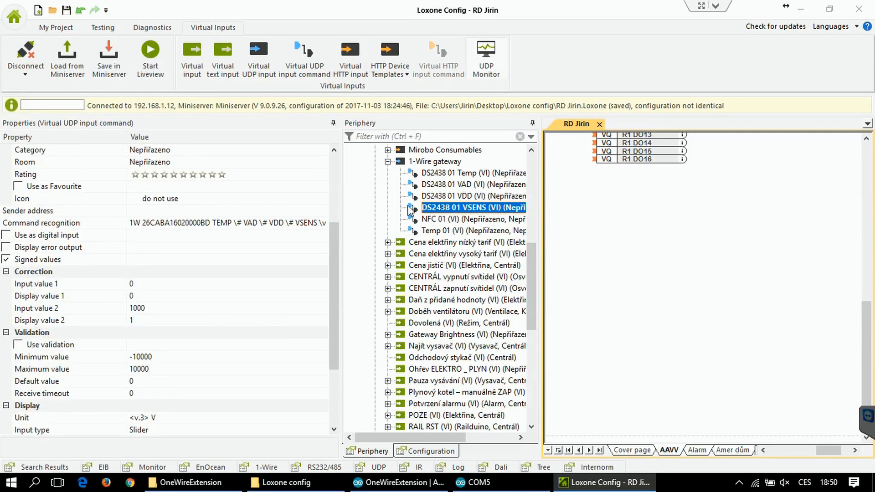
{"action": "left_click", "coordinate": [473, 196]}
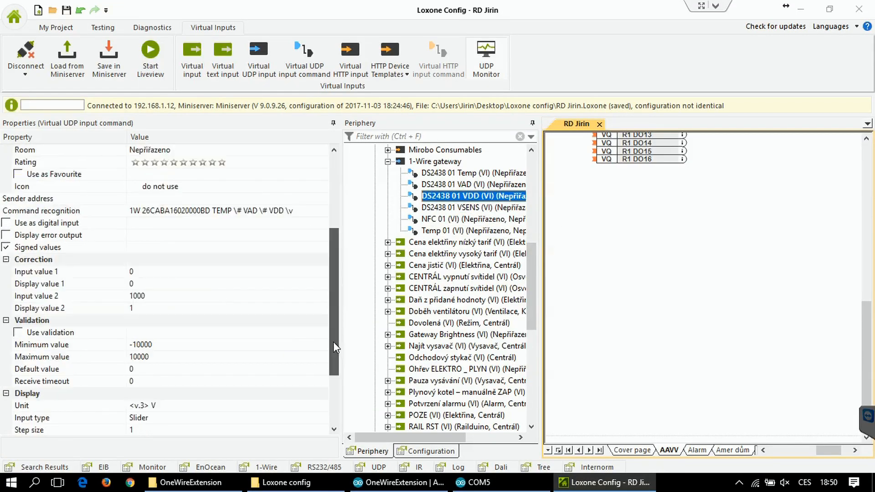
{"action": "left_click", "coordinate": [473, 184]}
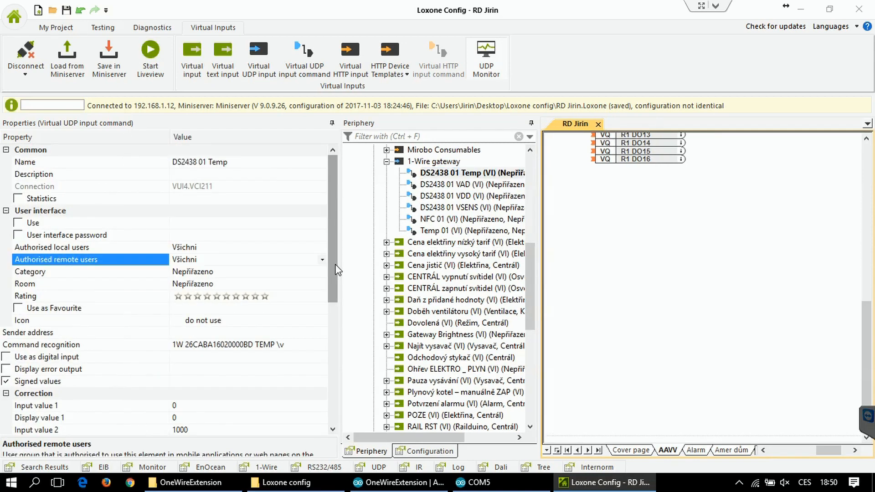
{"action": "scroll", "scroll_direction": "down", "scroll_amount": 3}
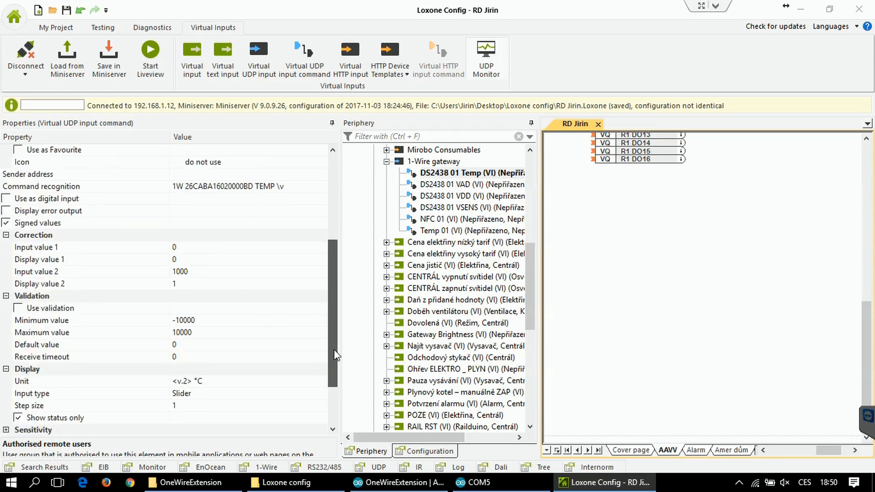
{"action": "left_click", "coordinate": [55, 27]}
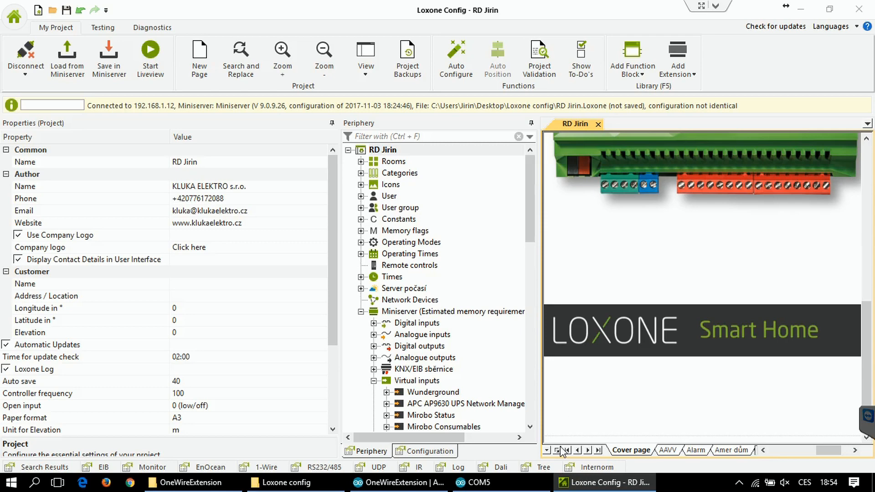
Add a page named 'Test' holding Temp 01 and the DS2438 01 Temp, VAD, VDD and VSENS inputs.
{"action": "left_click", "coordinate": [556, 450]}
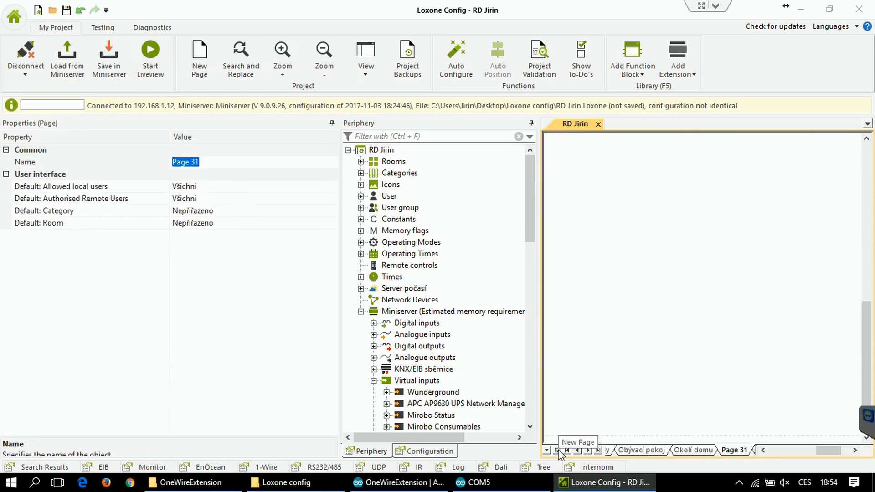
{"action": "type", "text": "Test"}
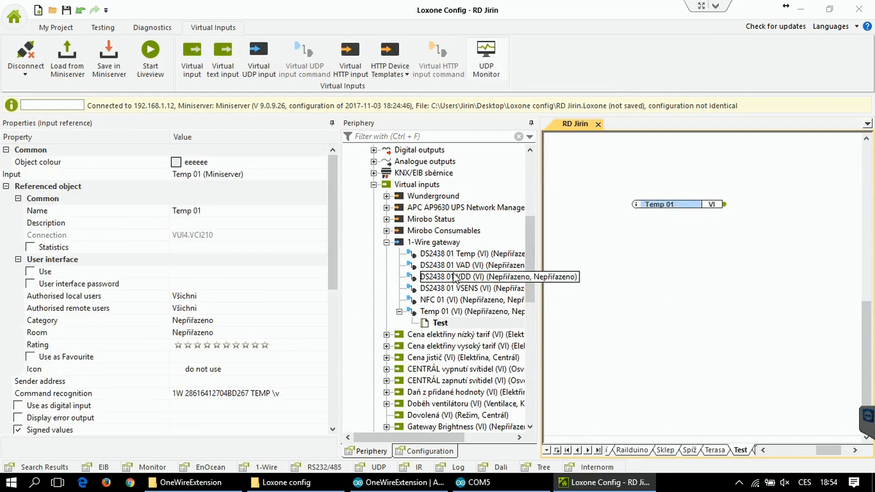
{"action": "left_click", "coordinate": [446, 253]}
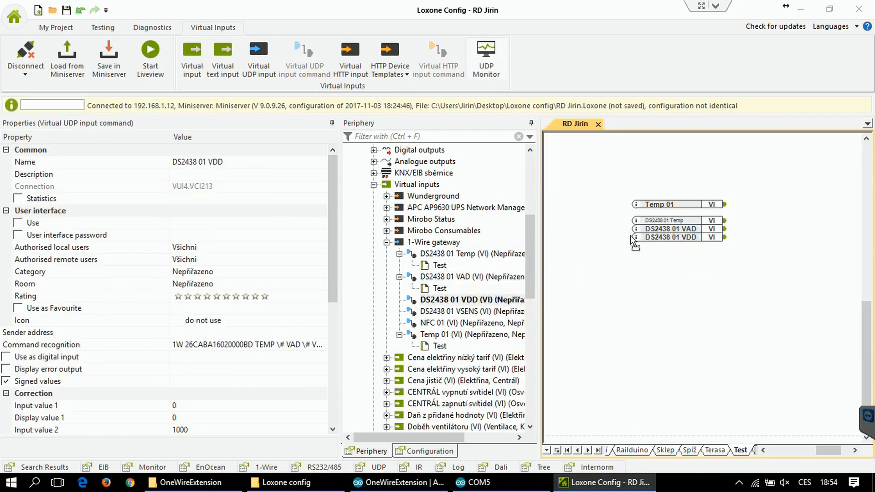
{"action": "left_click", "coordinate": [55, 28]}
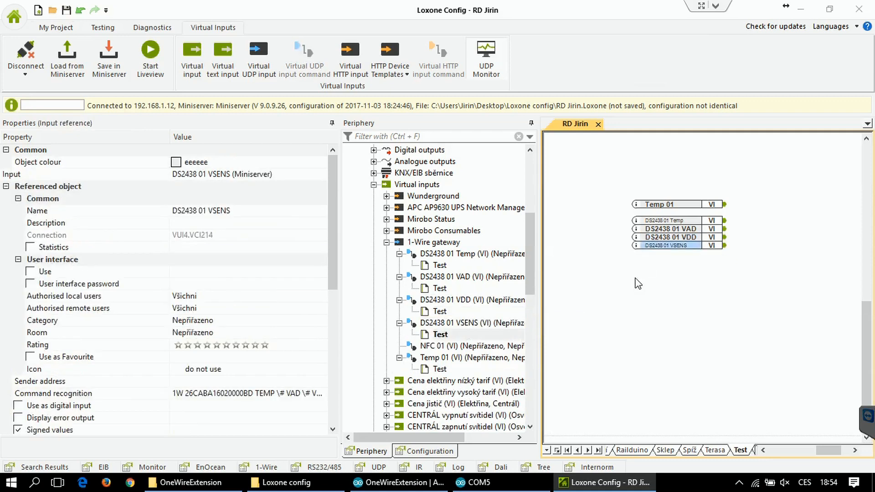
{"action": "left_click", "coordinate": [56, 27]}
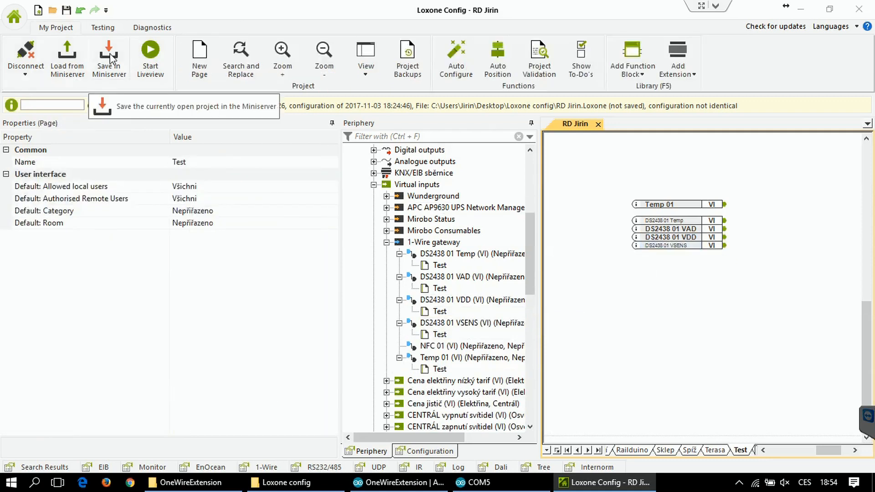
Save the project to the Miniserver, select the 1-Wire gateway and start Liveview.
{"action": "left_click", "coordinate": [109, 59]}
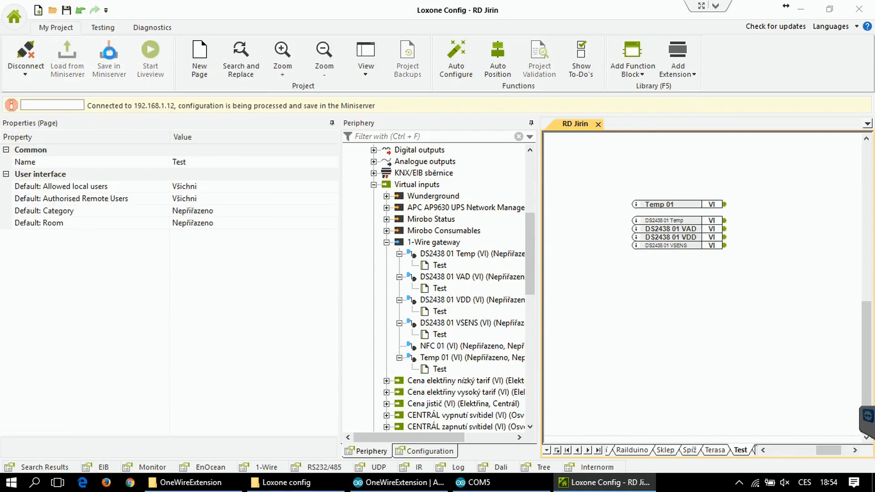
{"action": "left_click", "coordinate": [436, 241]}
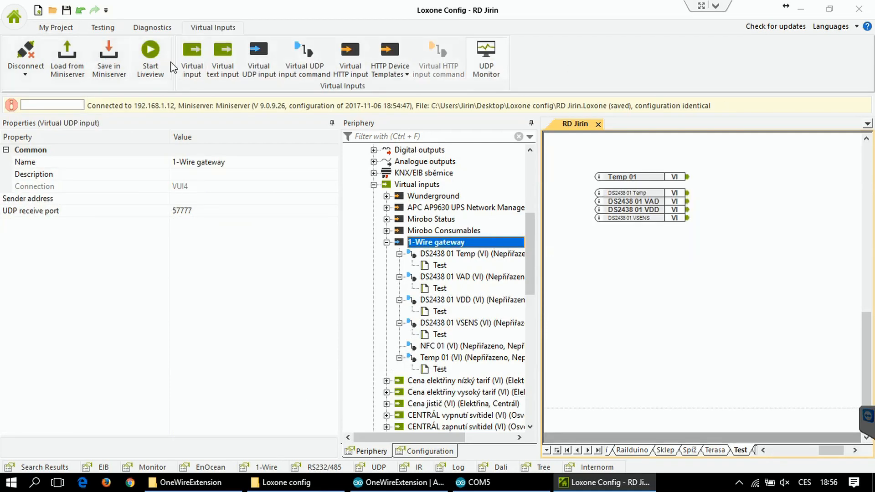
{"action": "mouse_move", "coordinate": [149, 53]}
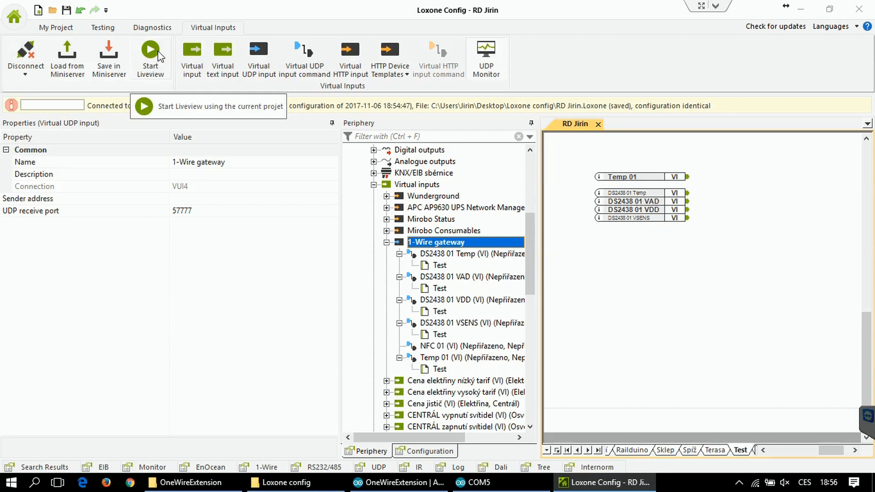
{"action": "left_click", "coordinate": [149, 50]}
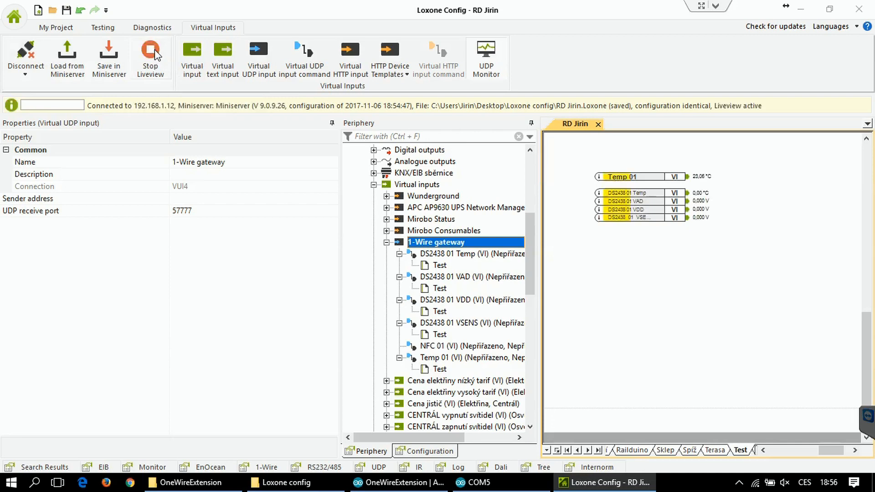
Show the UDP Monitor and compare the DS2438 live readings against the COM5 serial log.
{"action": "left_click", "coordinate": [485, 55]}
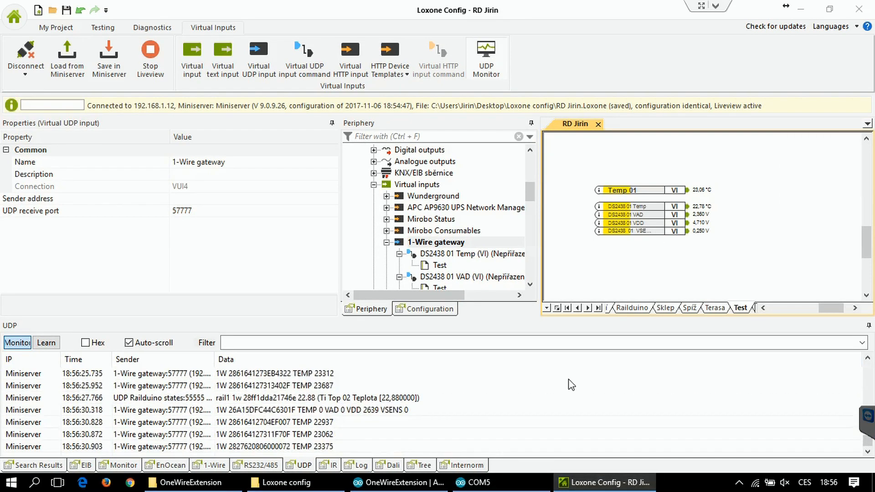
{"action": "left_click", "coordinate": [472, 482]}
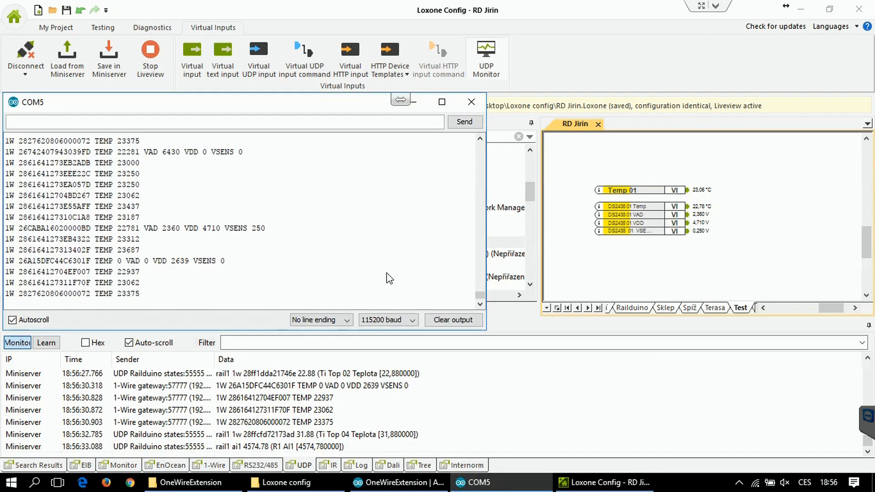